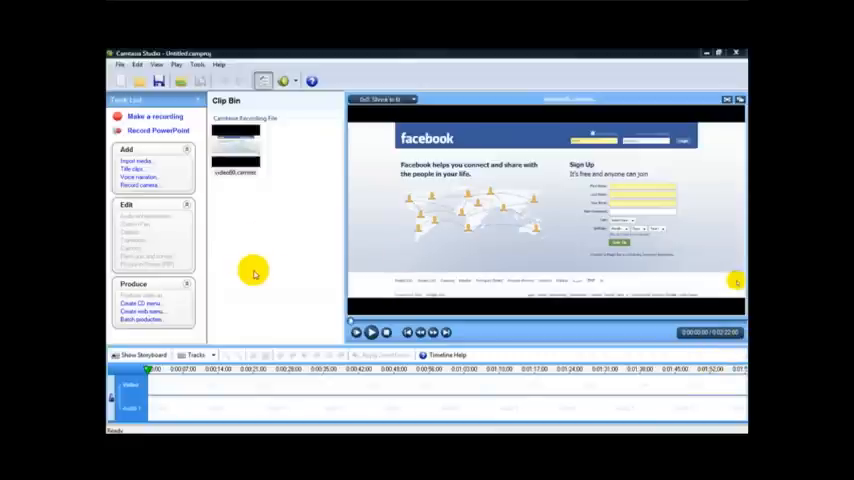
pyautogui.moveTo(221, 258)
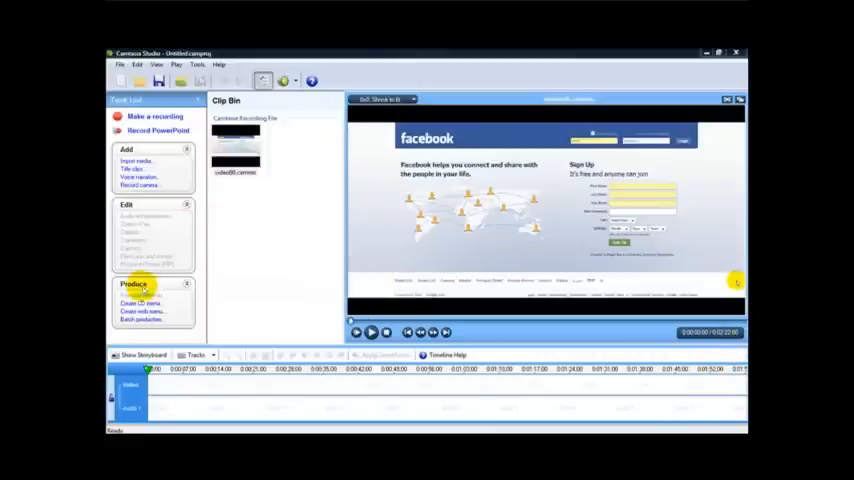
pyautogui.moveTo(343, 260)
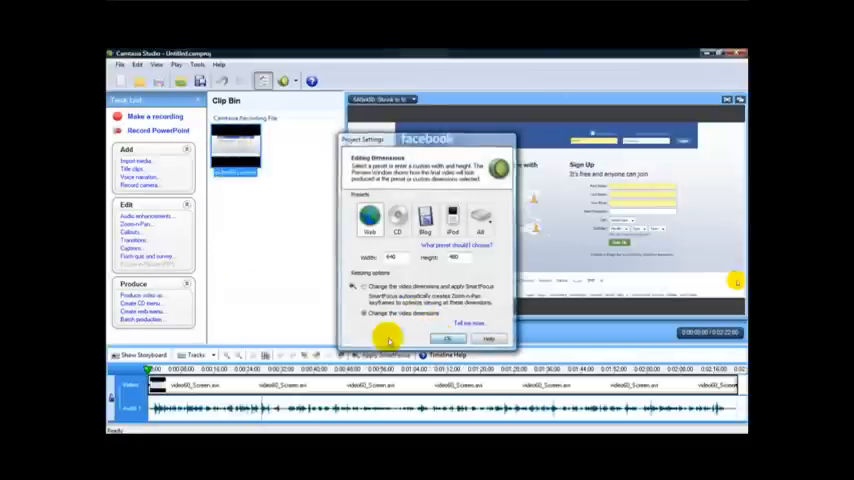
# Step: Accept the 640x480 project dimensions and launch the Production Wizard
pyautogui.click(447, 338)
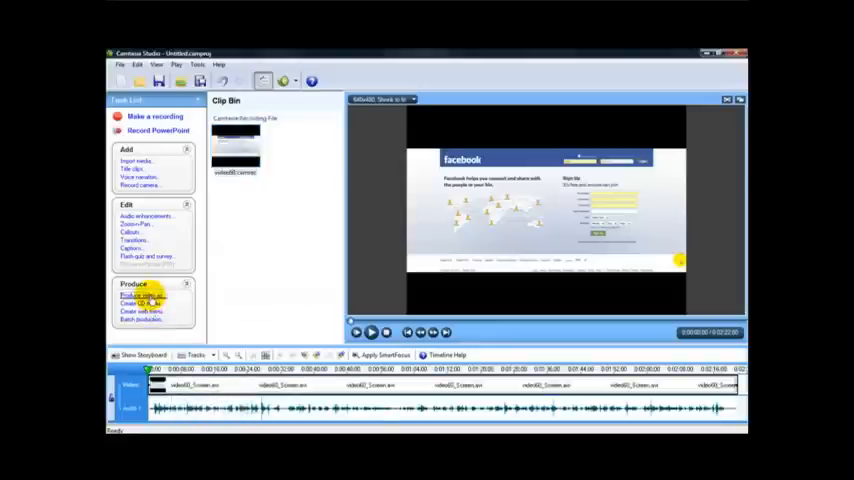
pyautogui.click(142, 295)
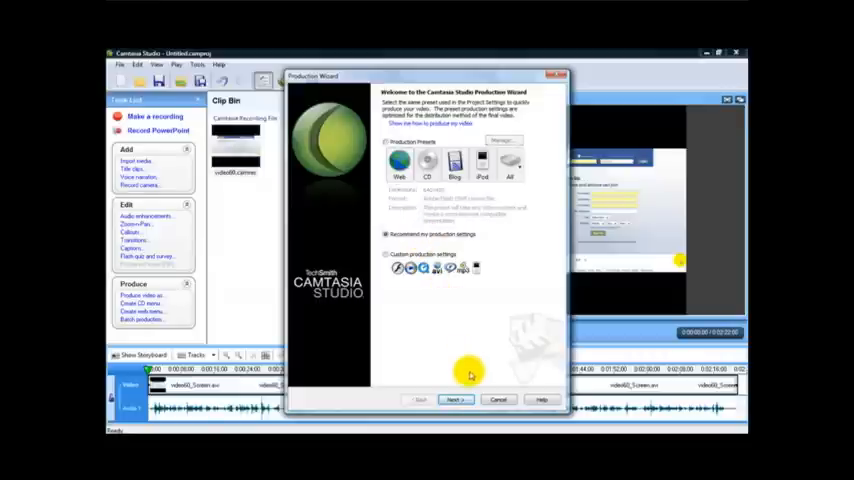
# Step: Advance through web distribution, default size/quality, and production name and folder to the summary
pyautogui.click(456, 400)
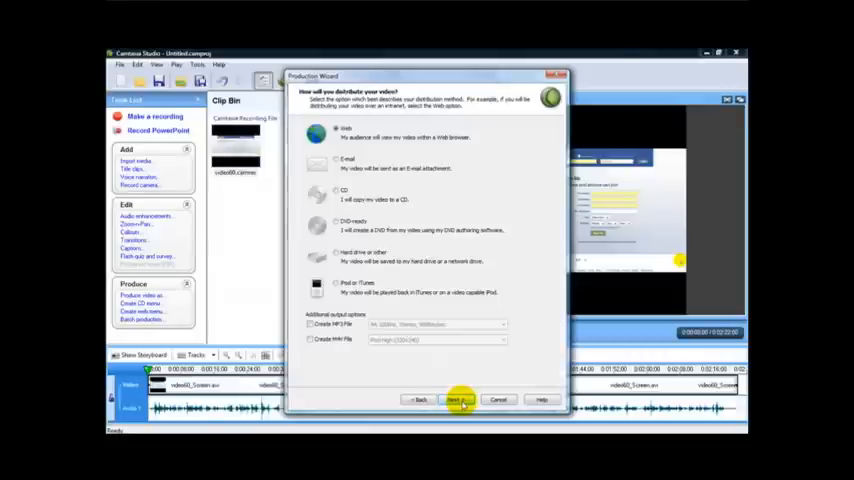
pyautogui.click(457, 399)
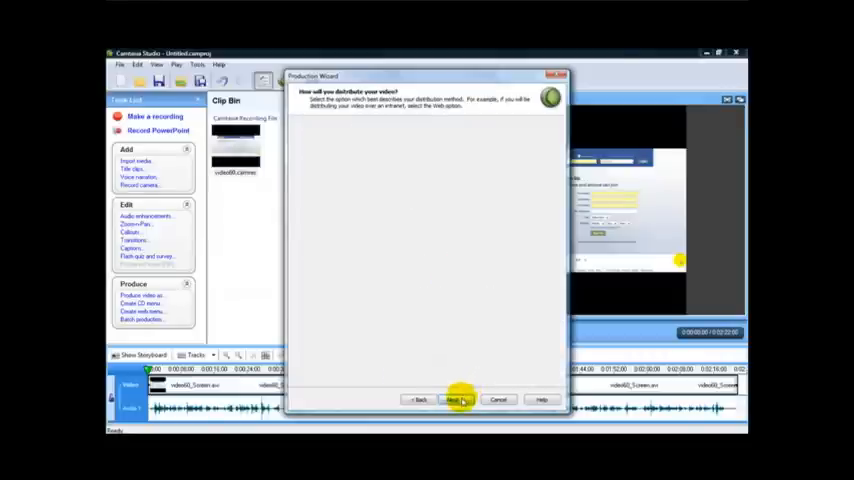
pyautogui.click(455, 399)
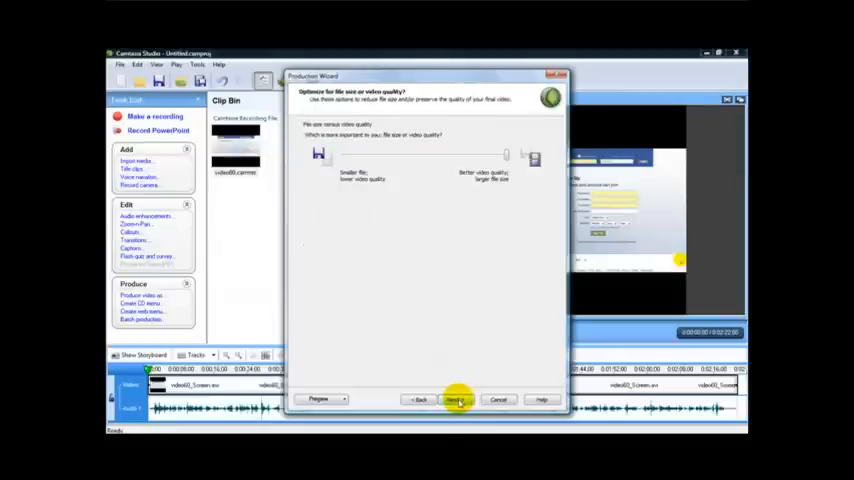
pyautogui.click(456, 399)
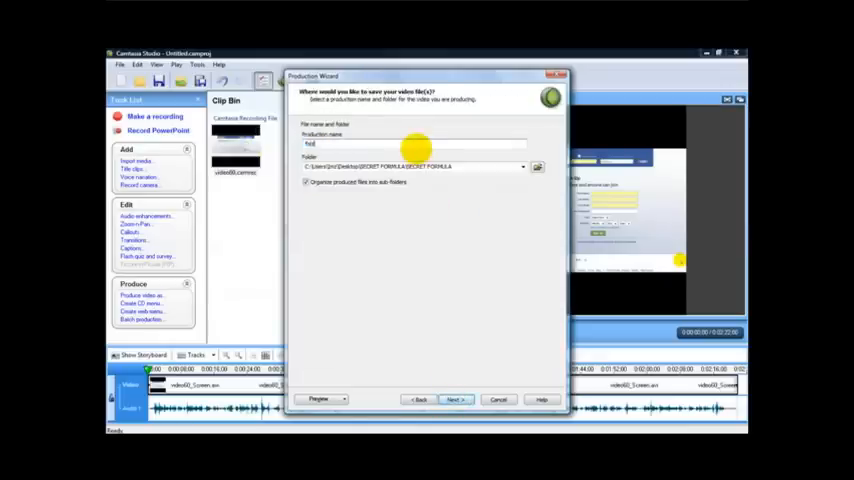
pyautogui.click(454, 399)
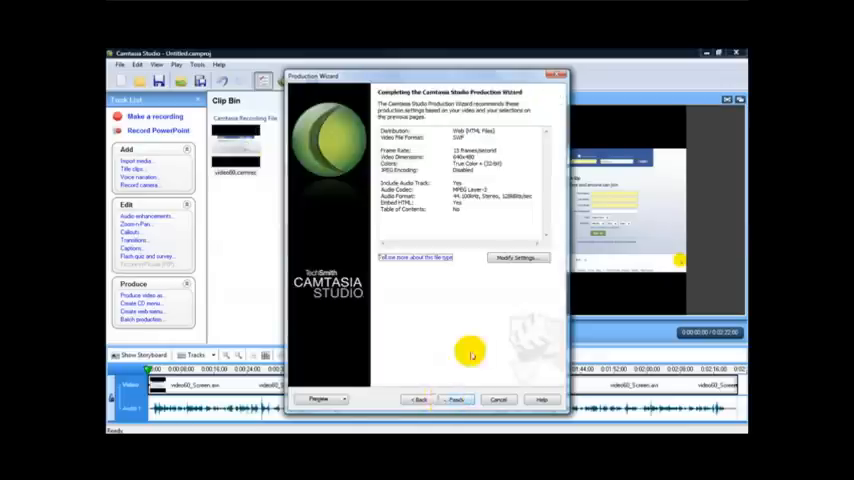
pyautogui.moveTo(504, 286)
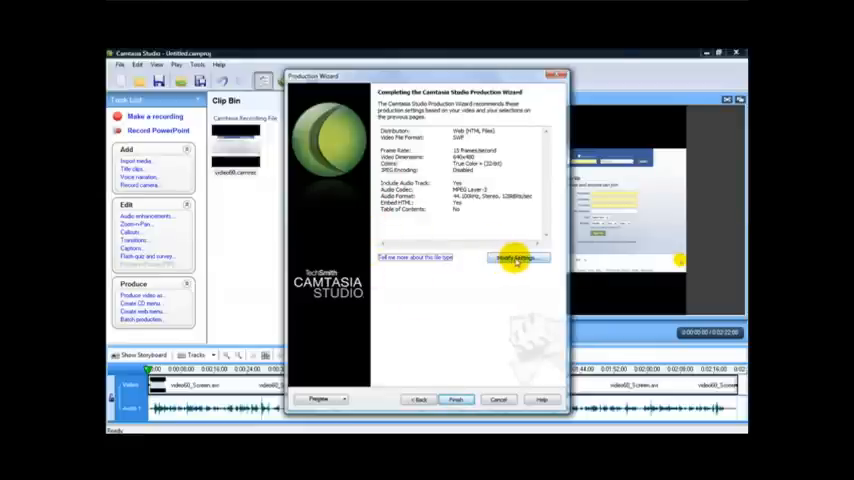
# Step: Choose Modify Settings on the Completing the Production Wizard page
pyautogui.click(517, 258)
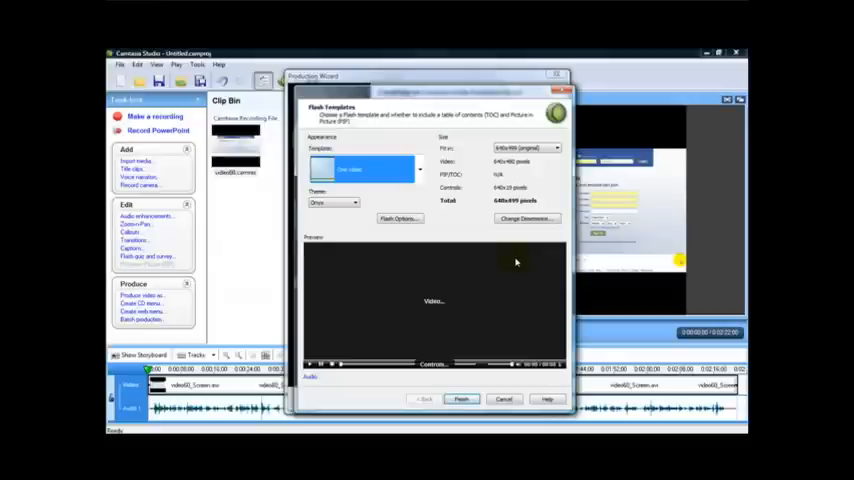
pyautogui.moveTo(357, 128)
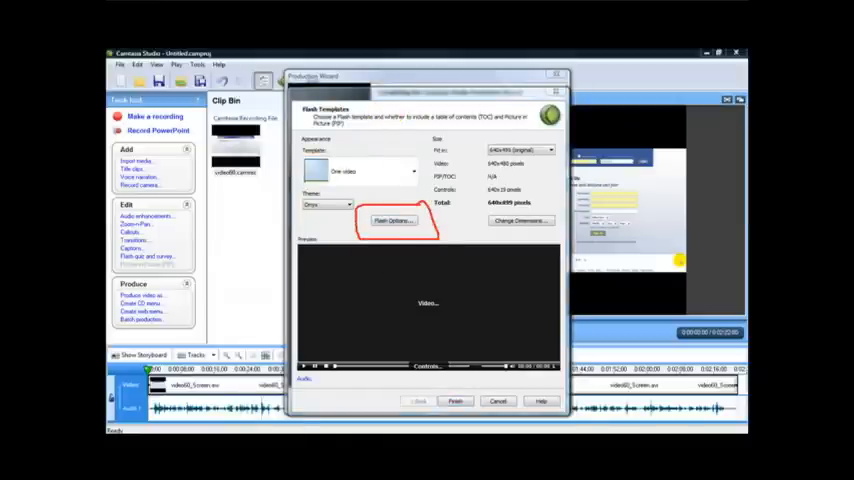
# Step: Open Flash Options from the Flash Templates dialog
pyautogui.click(393, 220)
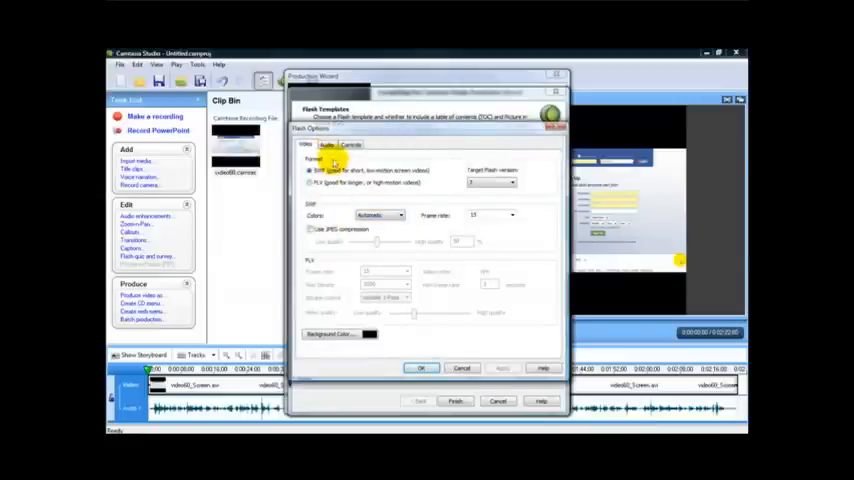
pyautogui.click(351, 144)
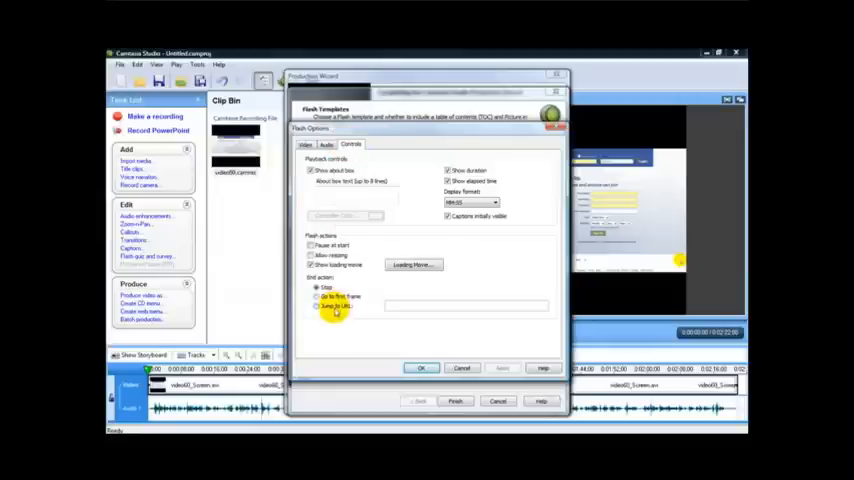
pyautogui.click(317, 306)
pyautogui.write('http://www.yourdomain.com')
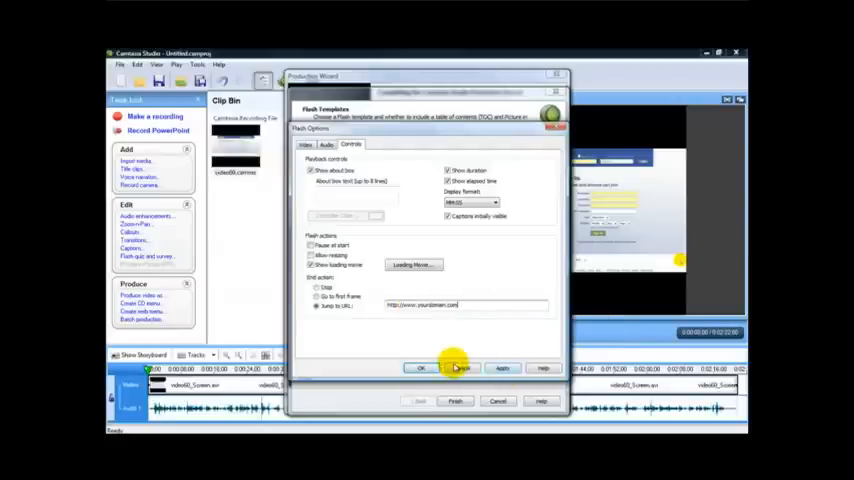
pyautogui.moveTo(461, 369)
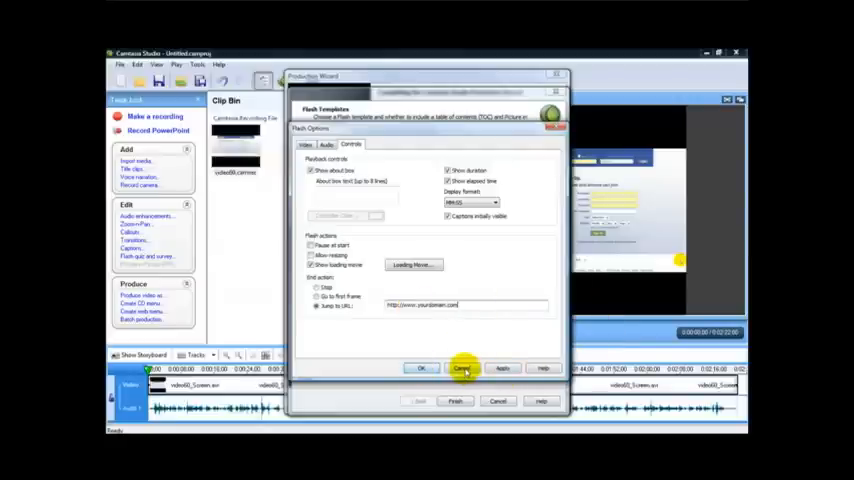